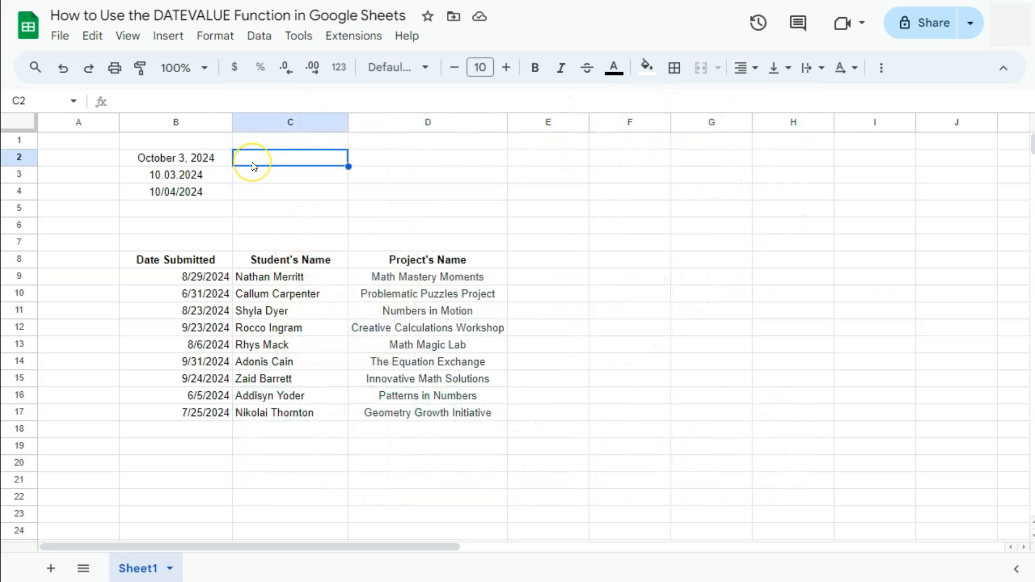
mouse_move(165, 157)
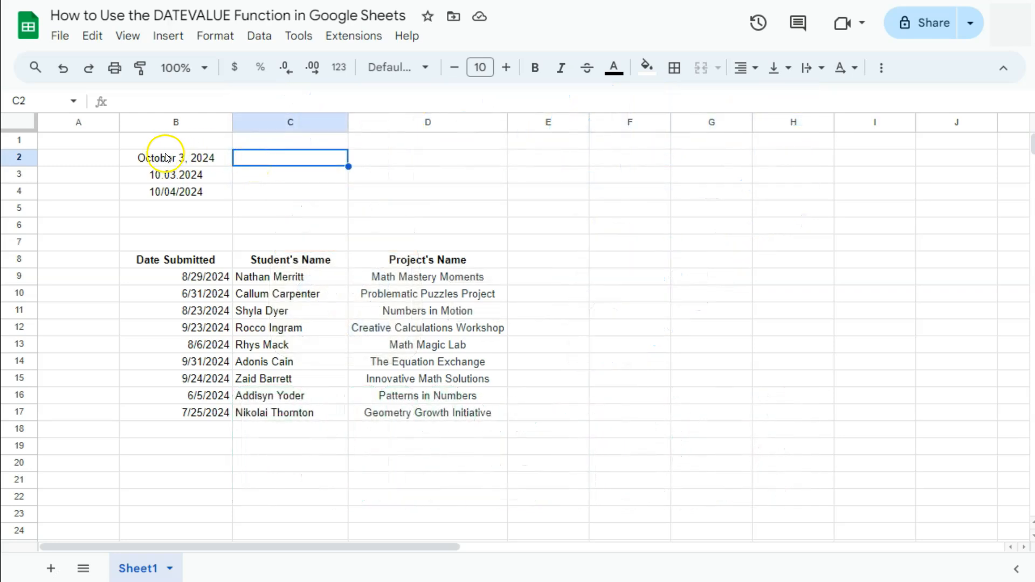
mouse_move(266, 163)
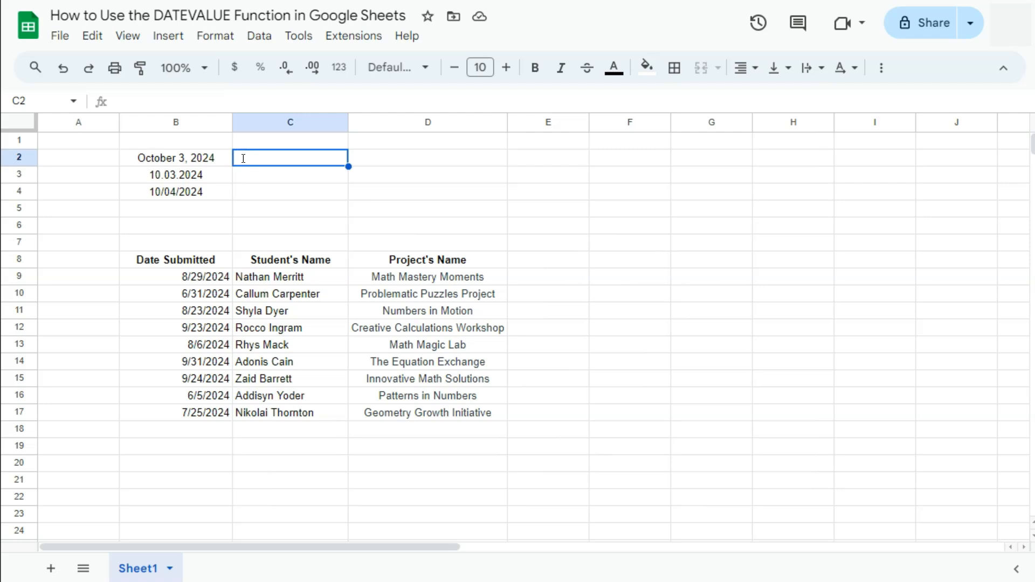
Enter =DATEVALUE(B2) in C2, returning the serial number 45568 for October 3, 2024.
type("=date")
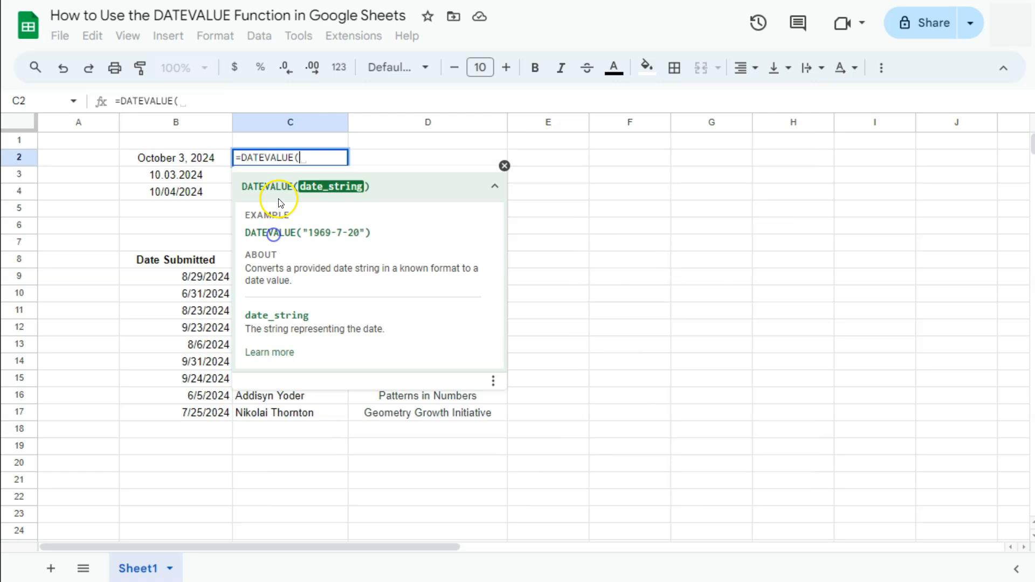
mouse_move(314, 218)
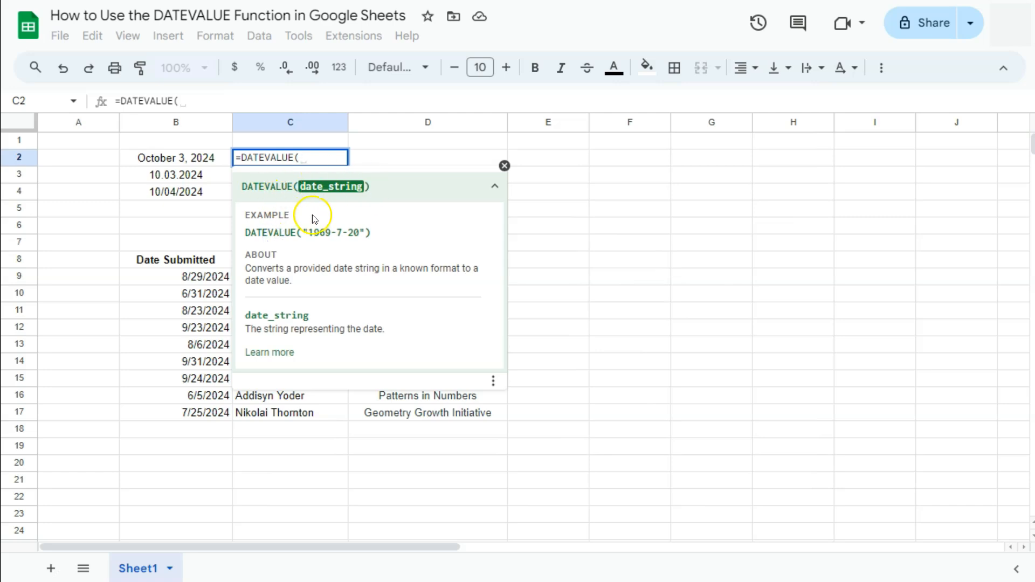
mouse_move(289, 181)
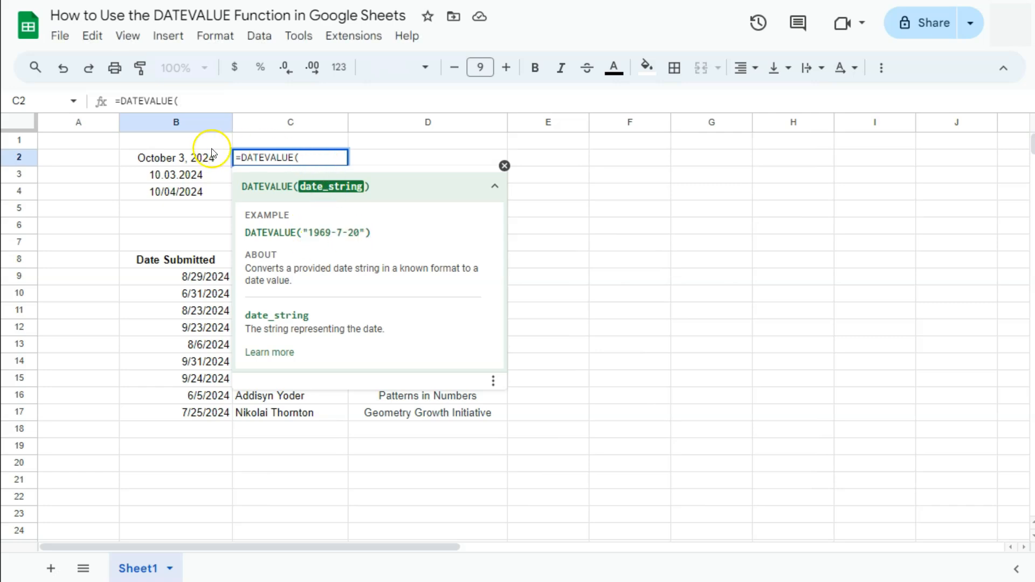
left_click(175, 158)
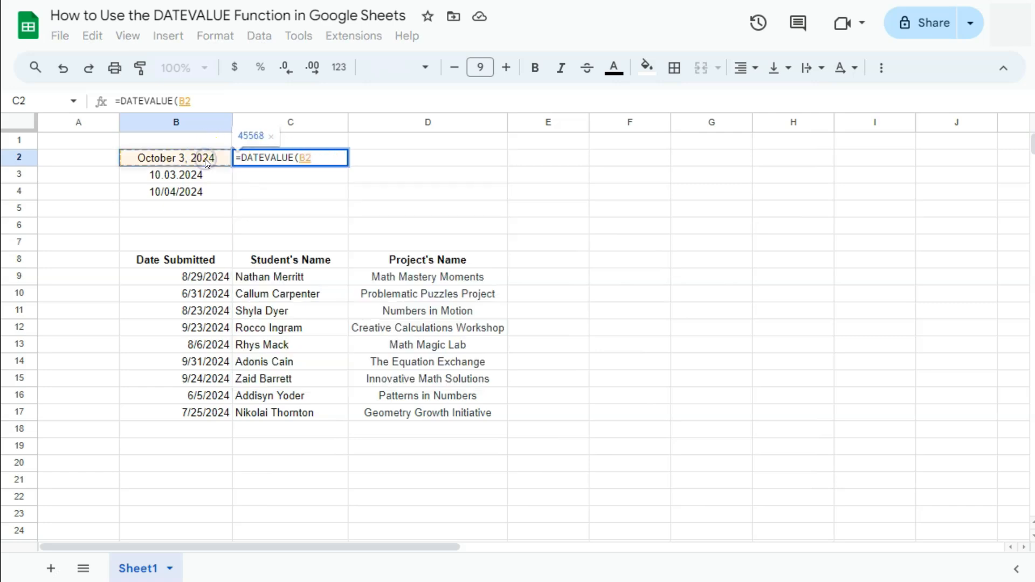
key("Return")
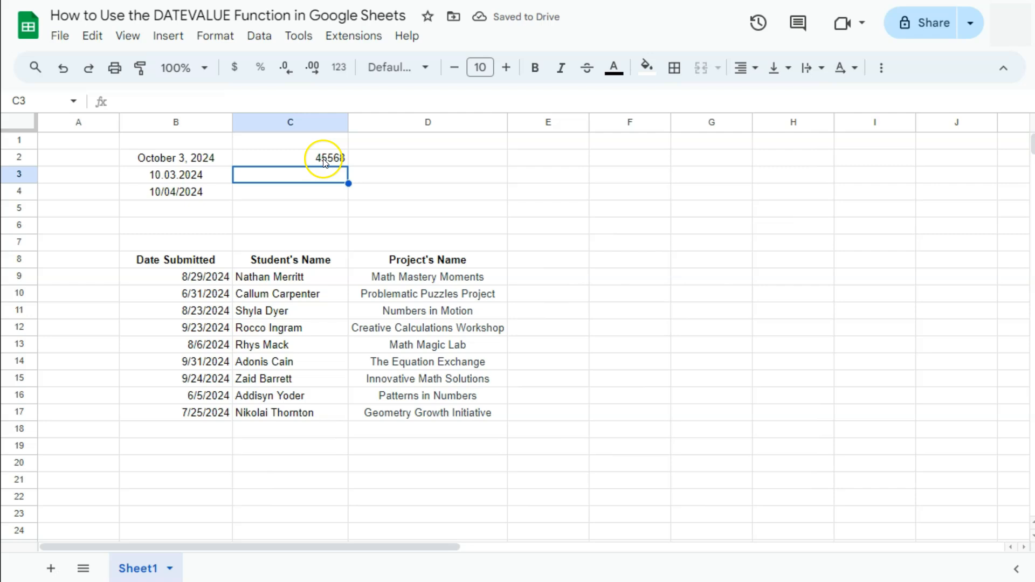
Fill the DATEVALUE formula down to C4 and inspect the #VALUE! error for 10.03.2024 in C3.
left_click(290, 157)
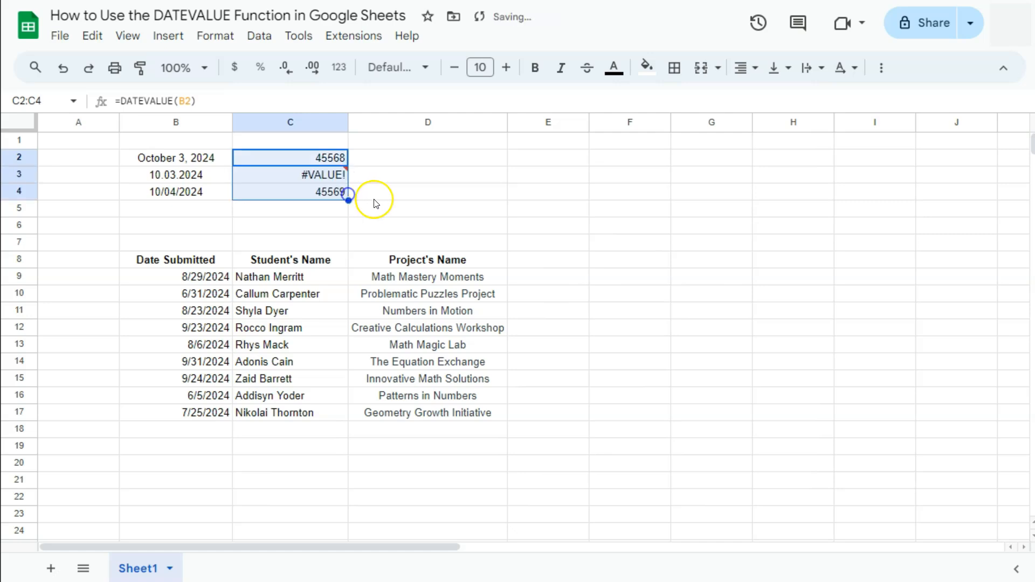
left_click(427, 191)
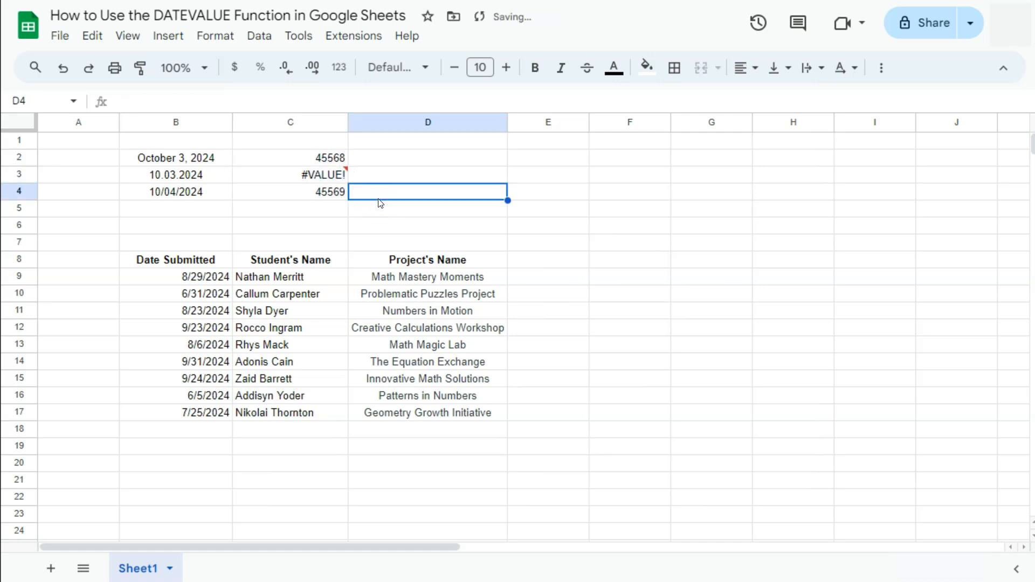
left_click(290, 174)
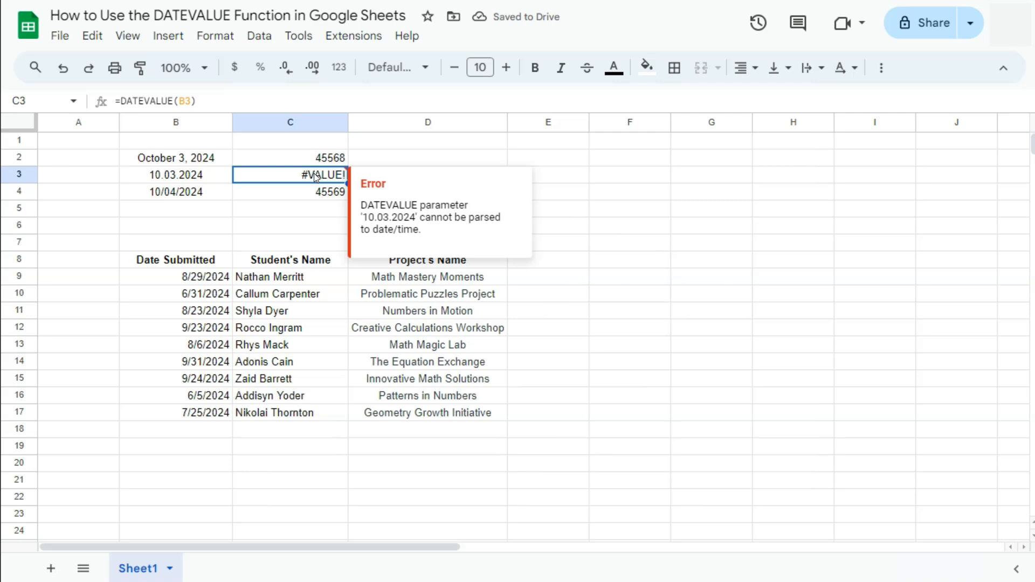
mouse_move(201, 183)
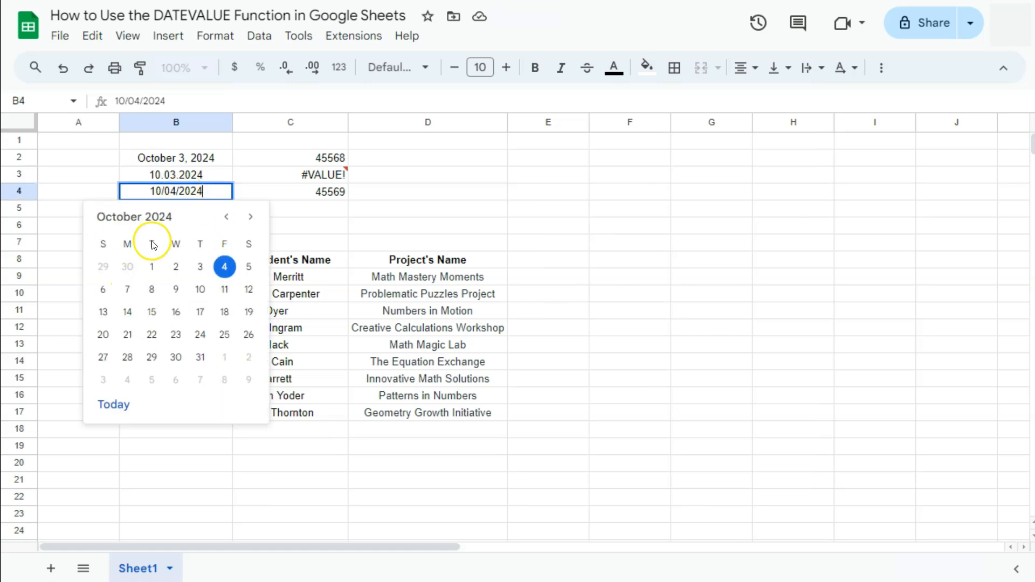
mouse_move(205, 189)
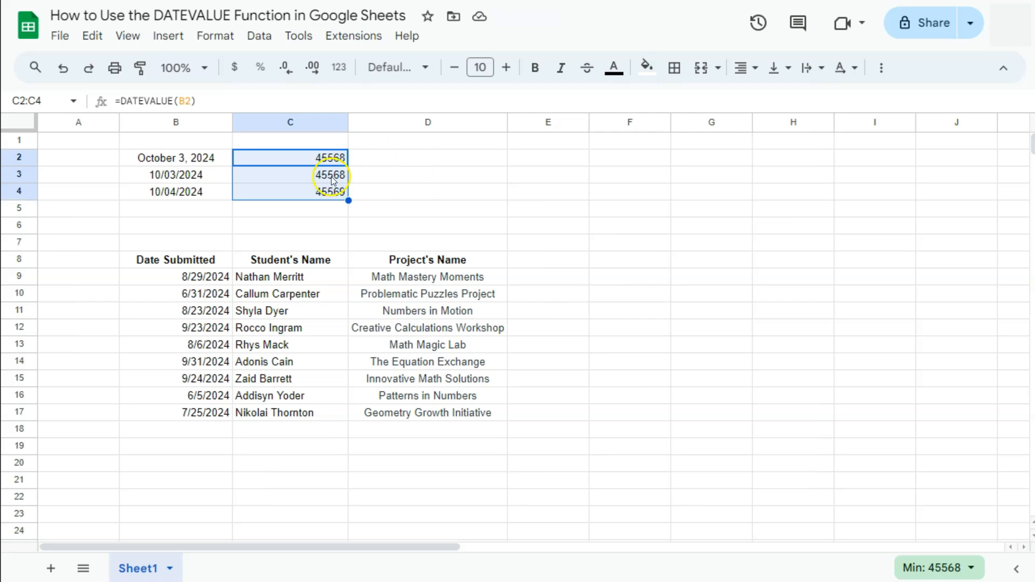
mouse_move(329, 158)
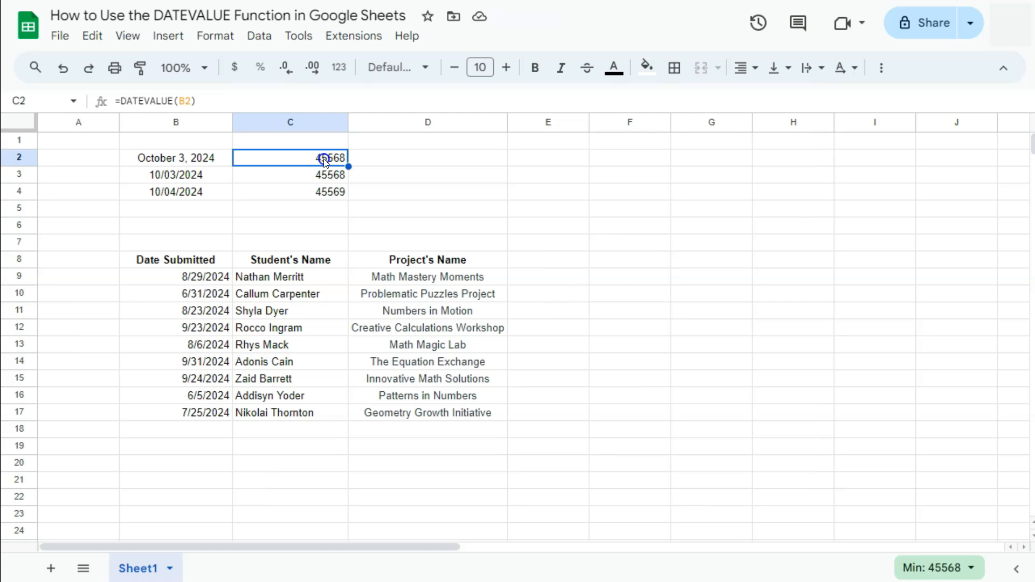
Paste the serial numbers from C2:C4 into D2:D4 as values only.
right_click(291, 175)
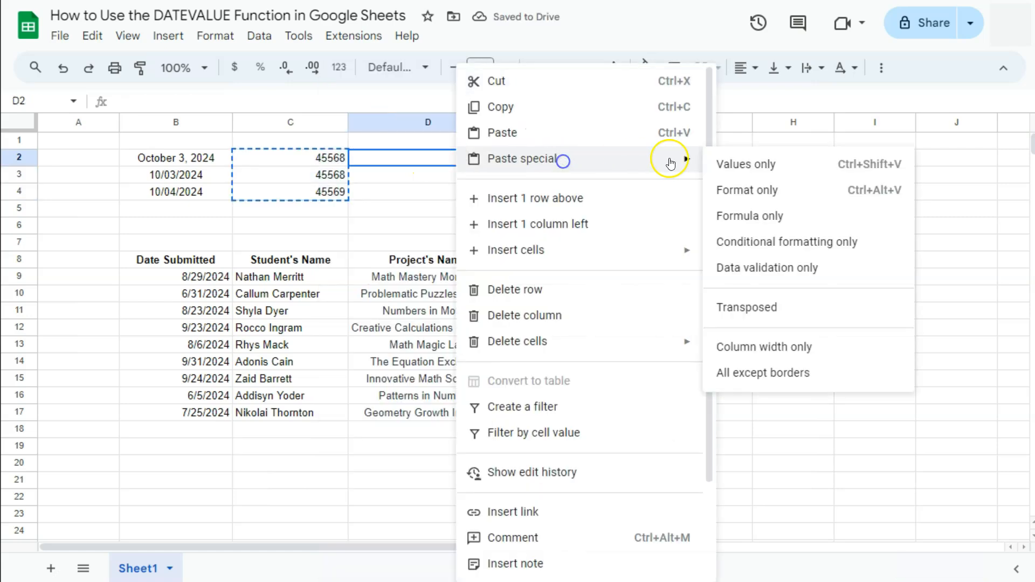
left_click(745, 164)
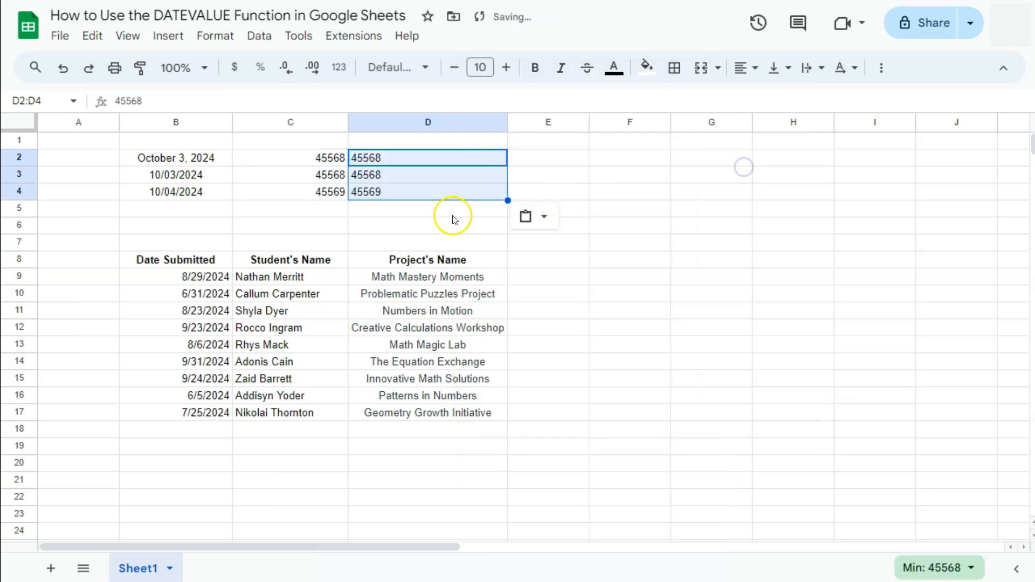
mouse_move(409, 163)
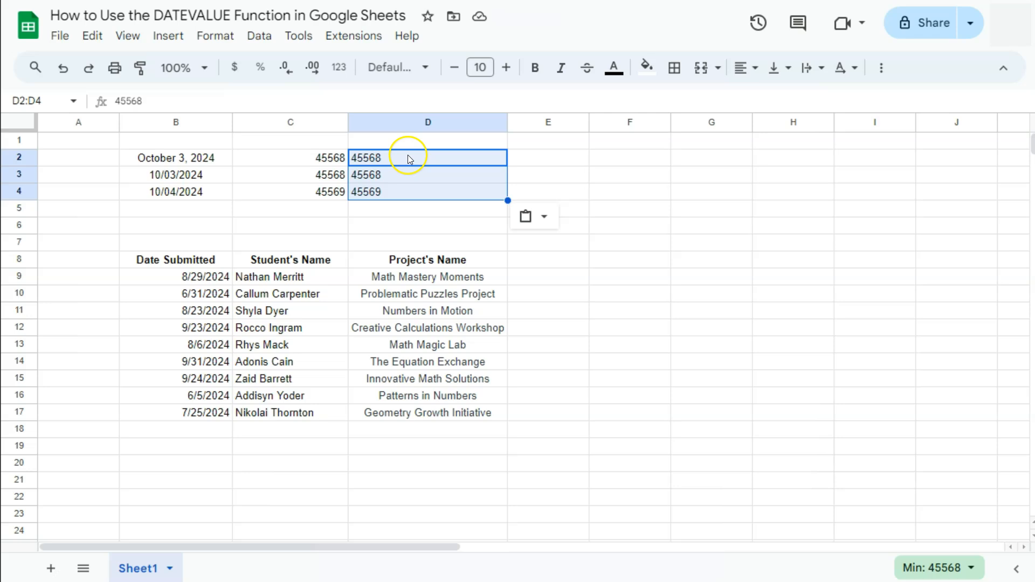
Format D2:D4 as dates, showing 10/3/2024, 10/3/2024 and 10/4/2024.
left_click(214, 36)
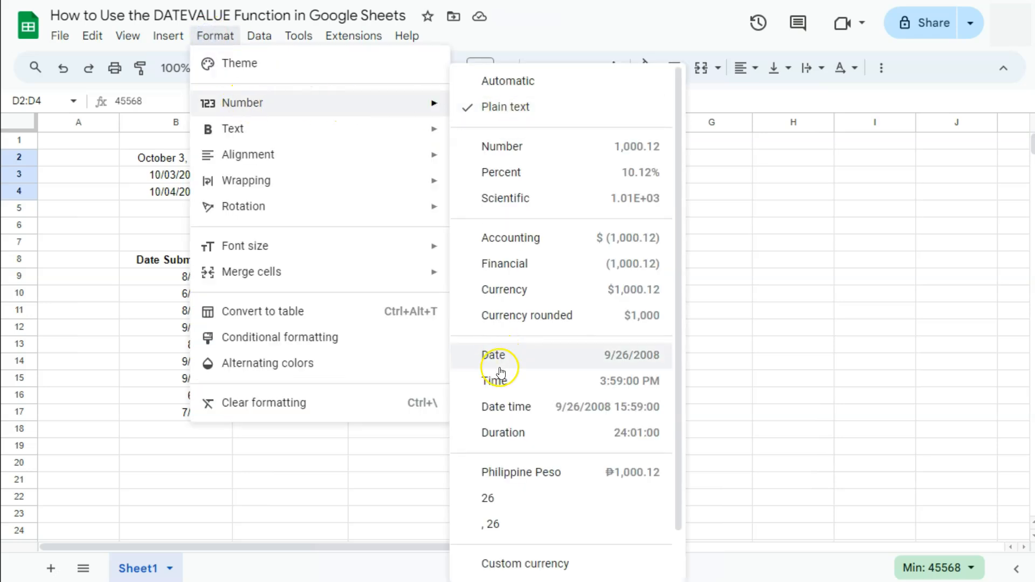
left_click(494, 355)
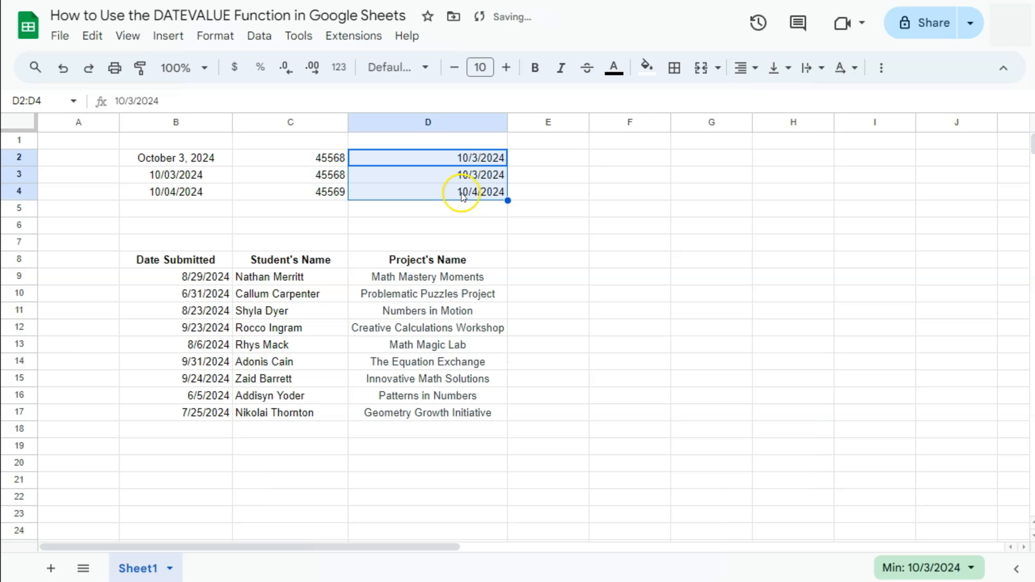
left_click(290, 158)
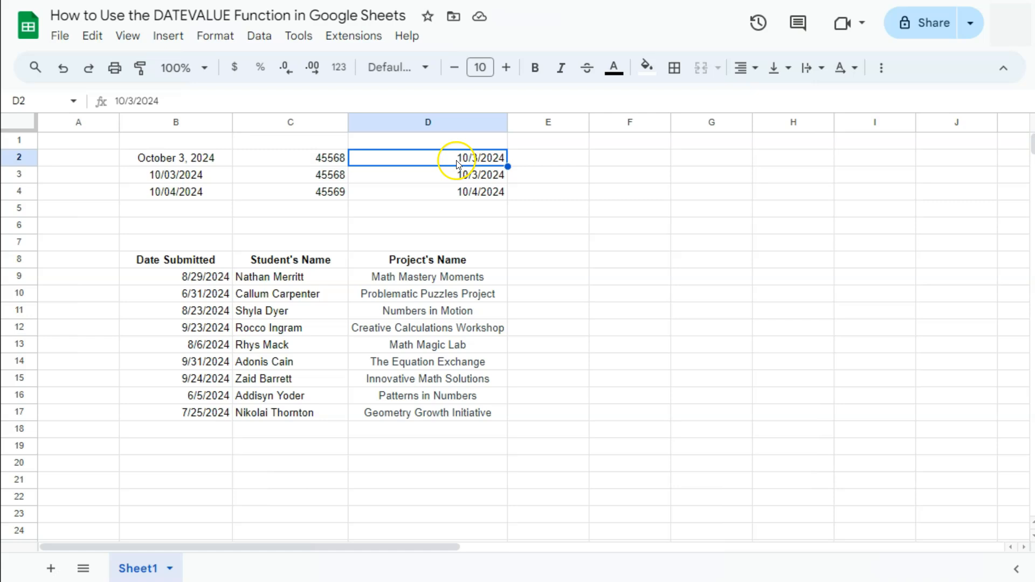
left_click(548, 157)
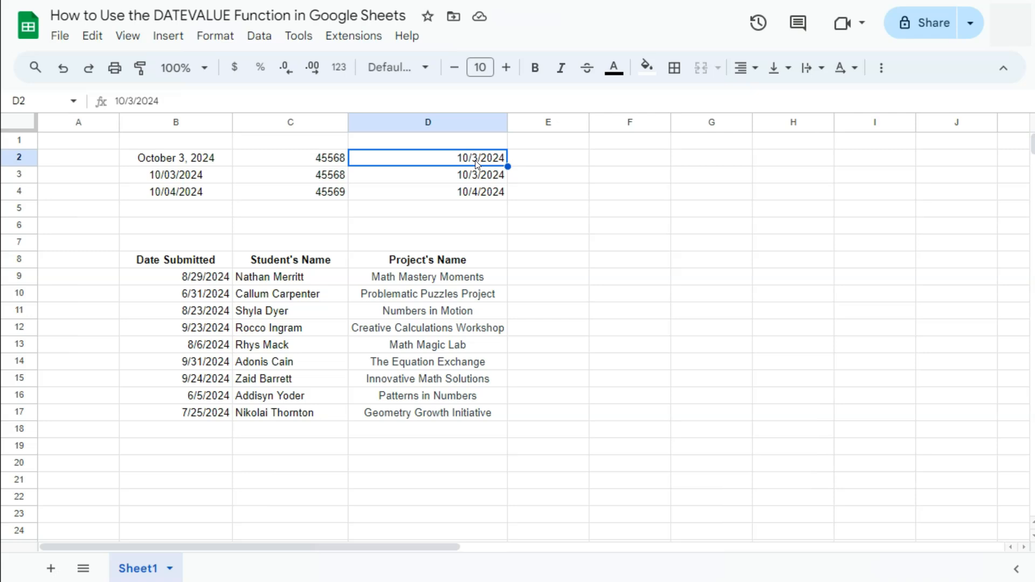
mouse_move(269, 260)
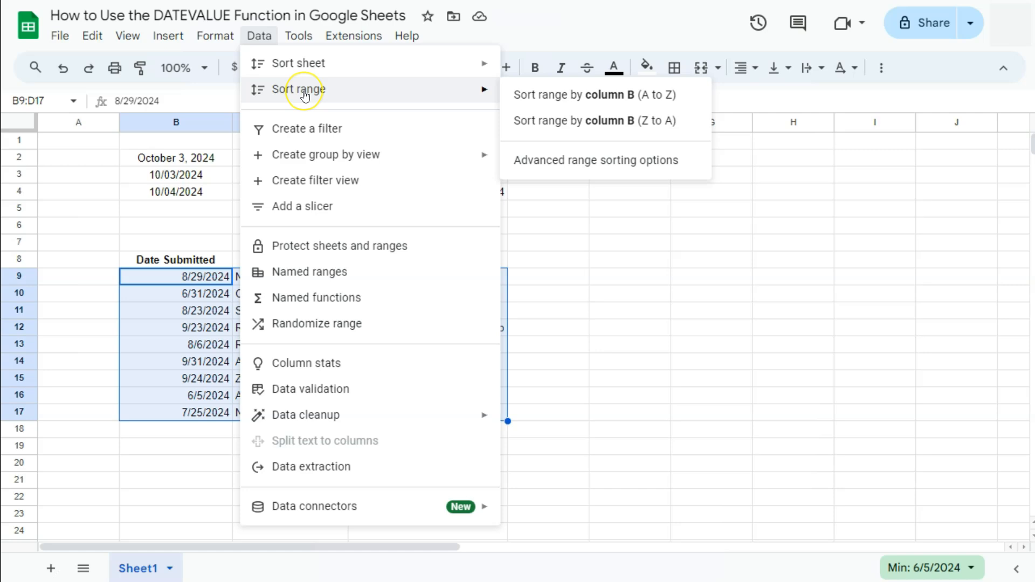
mouse_move(594, 120)
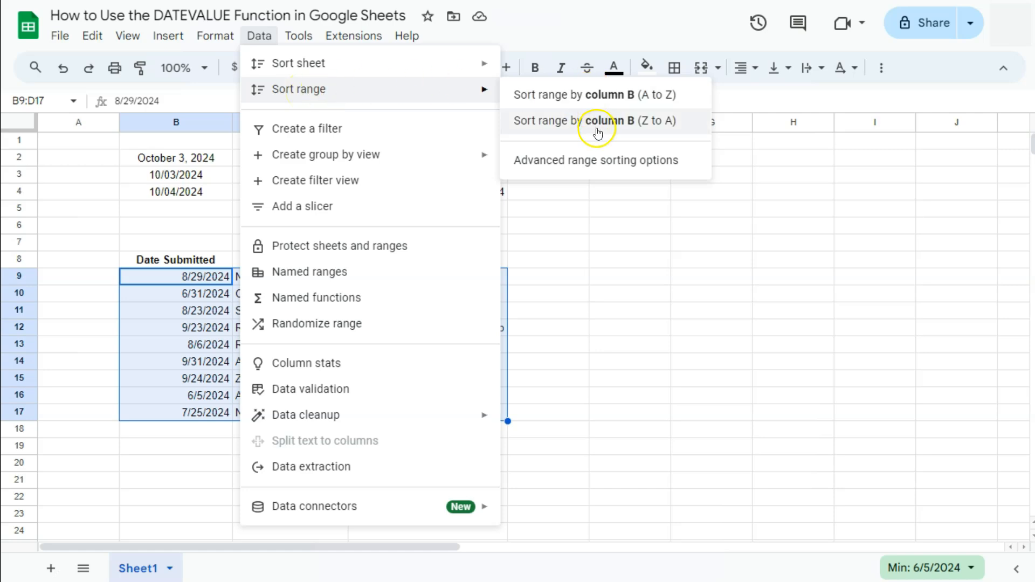
mouse_move(606, 130)
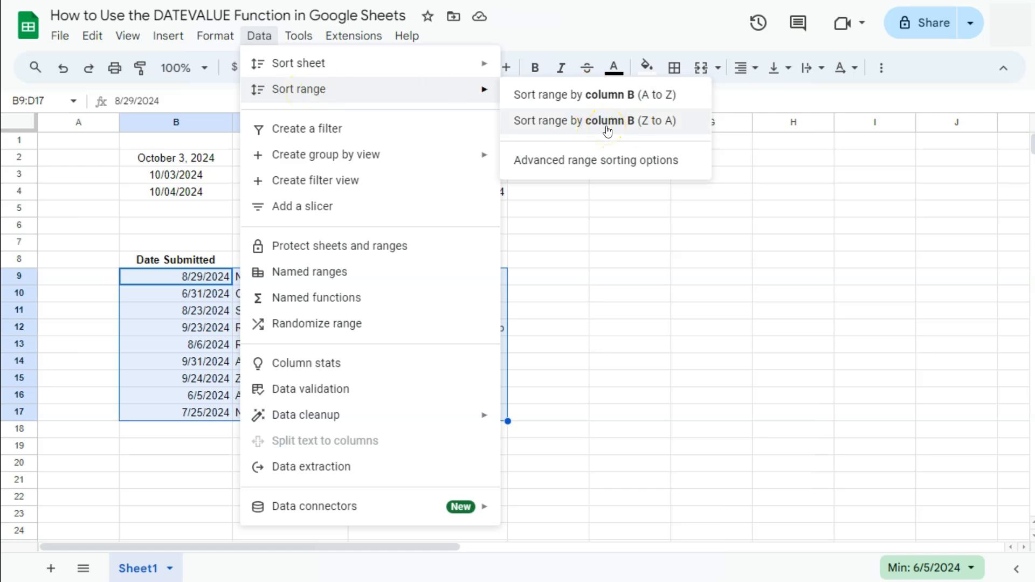
Sort the submission list B9:D17 by column B Z to A, placing 9/31/2024 first.
left_click(593, 120)
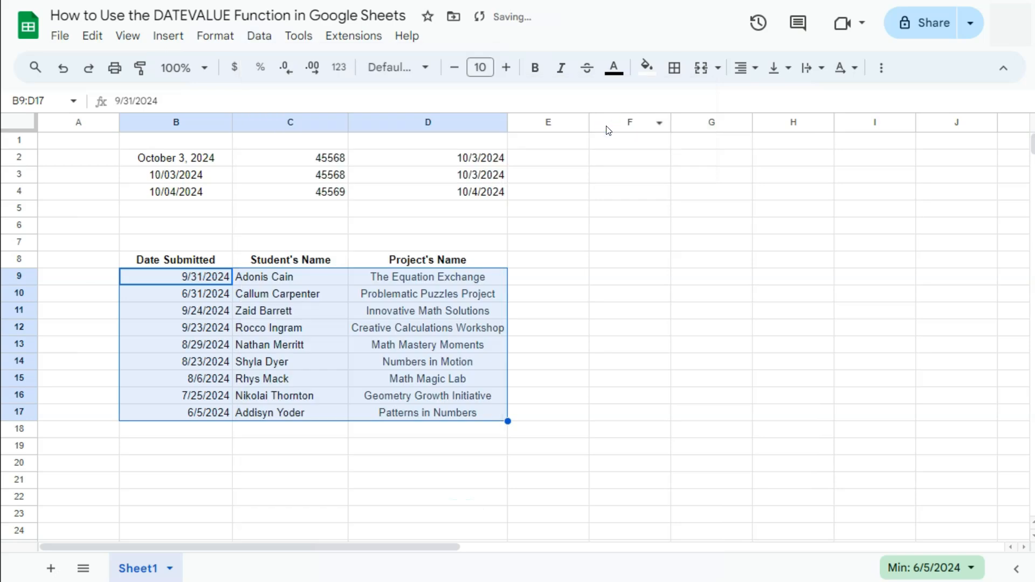
left_click(204, 311)
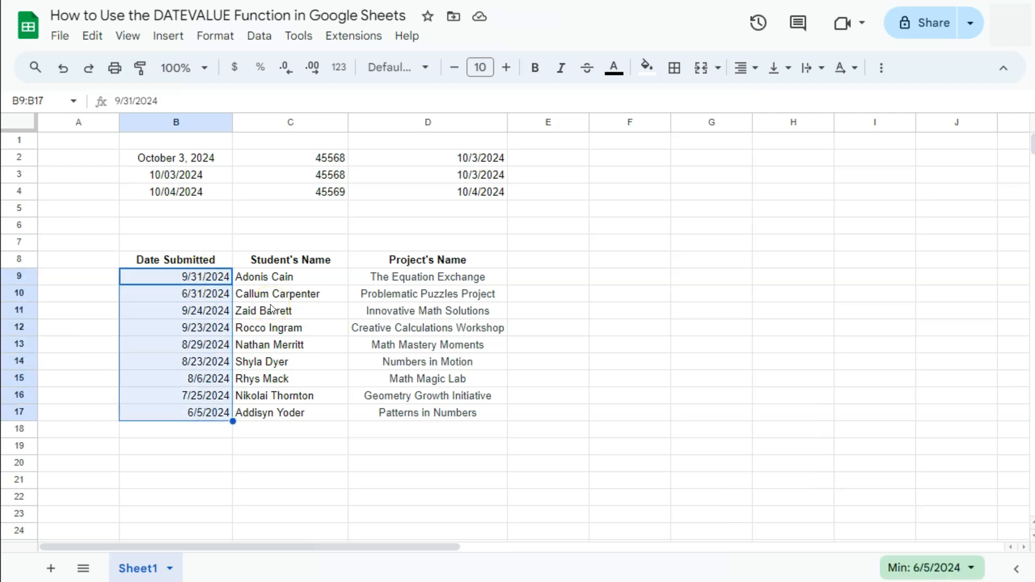
Insert column C with =DATEVALUE(B9) autofilled through C17, showing #VALUE! for 9/31 and 6/31.
right_click(290, 123)
type("=d")
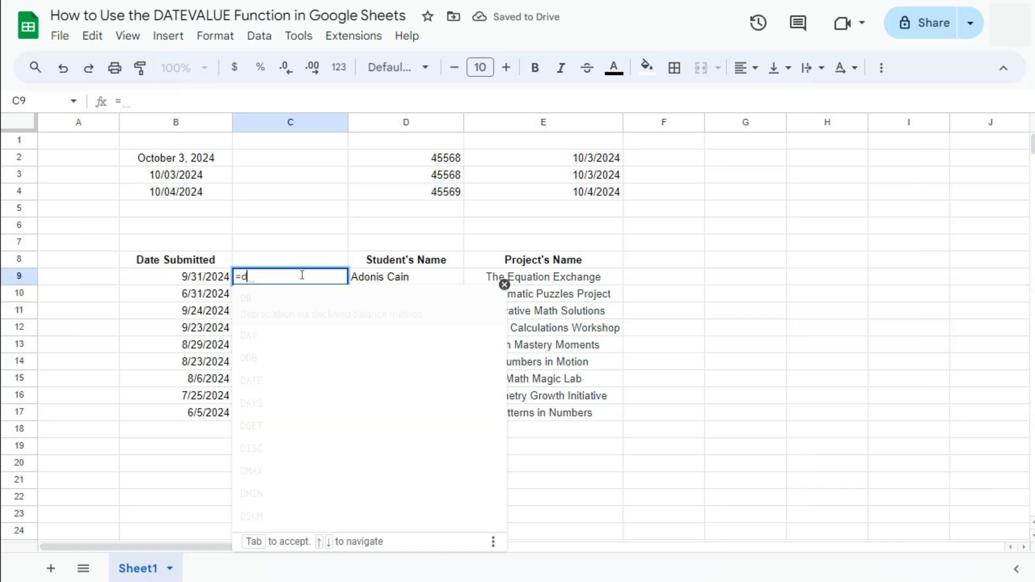
type("DATEVALUE(")
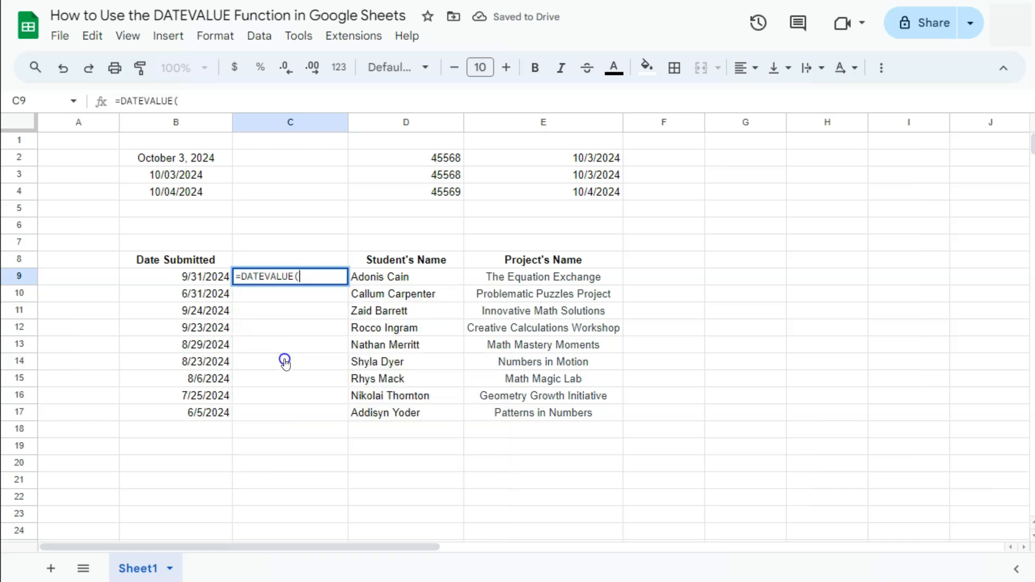
left_click(176, 276)
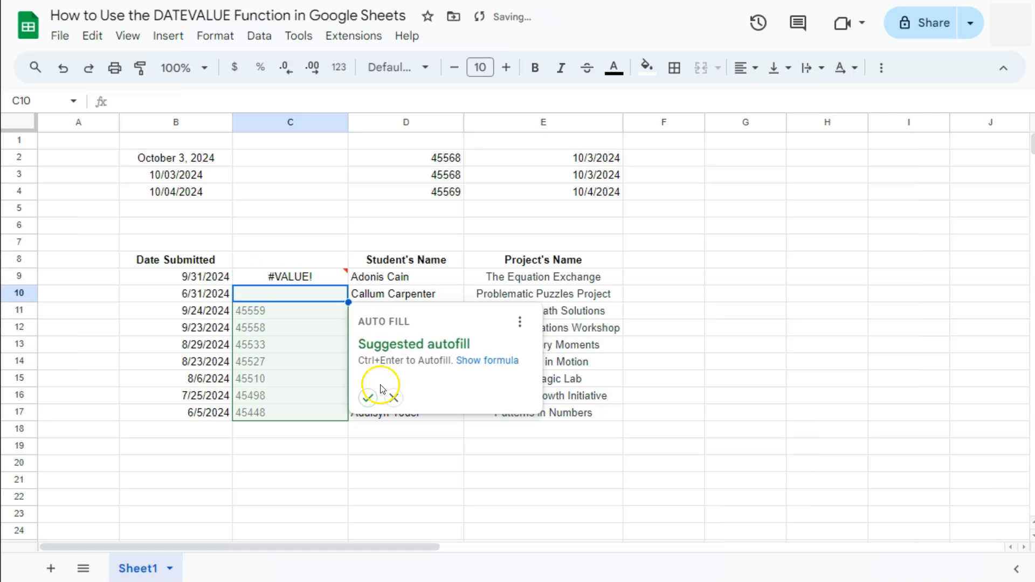
left_click(368, 398)
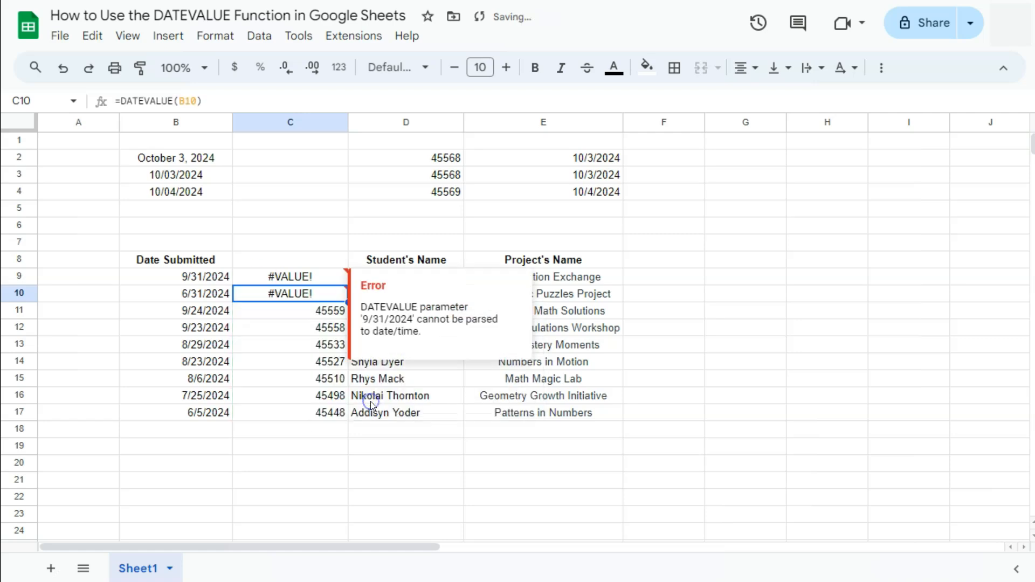
mouse_move(664, 286)
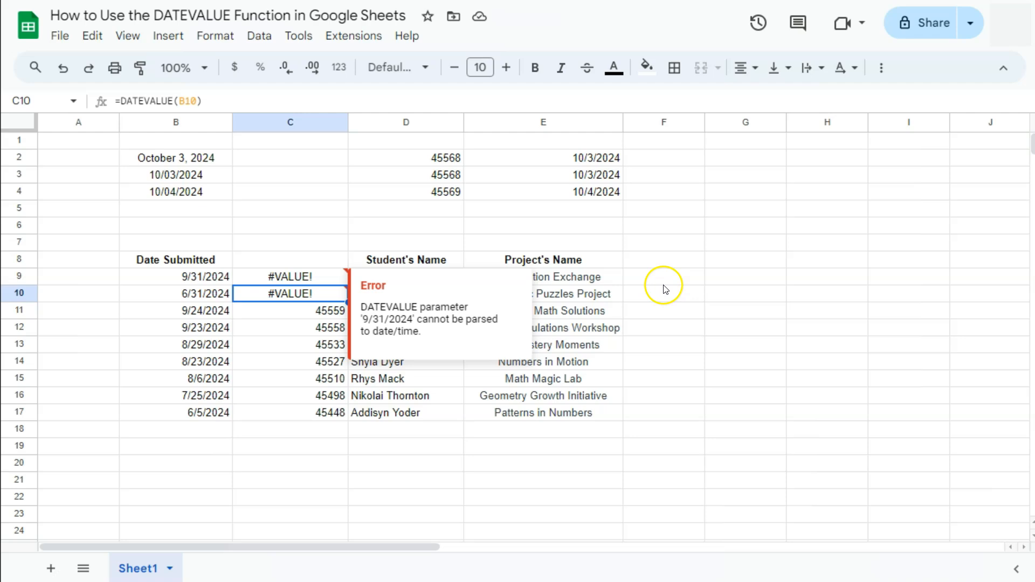
left_click(663, 276)
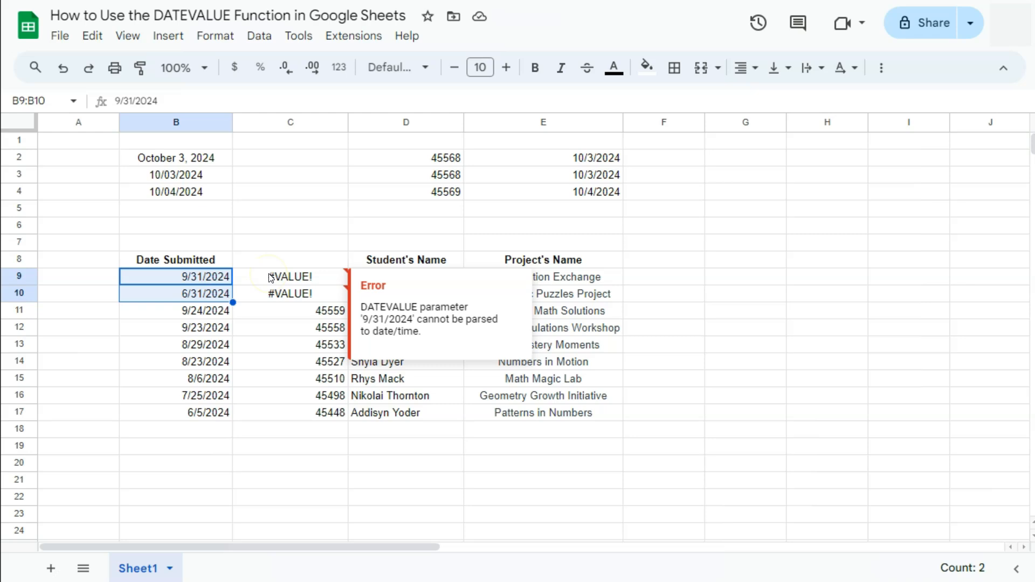
Correct B10 to 6/30/2024, giving serial 45473.
left_click(174, 293)
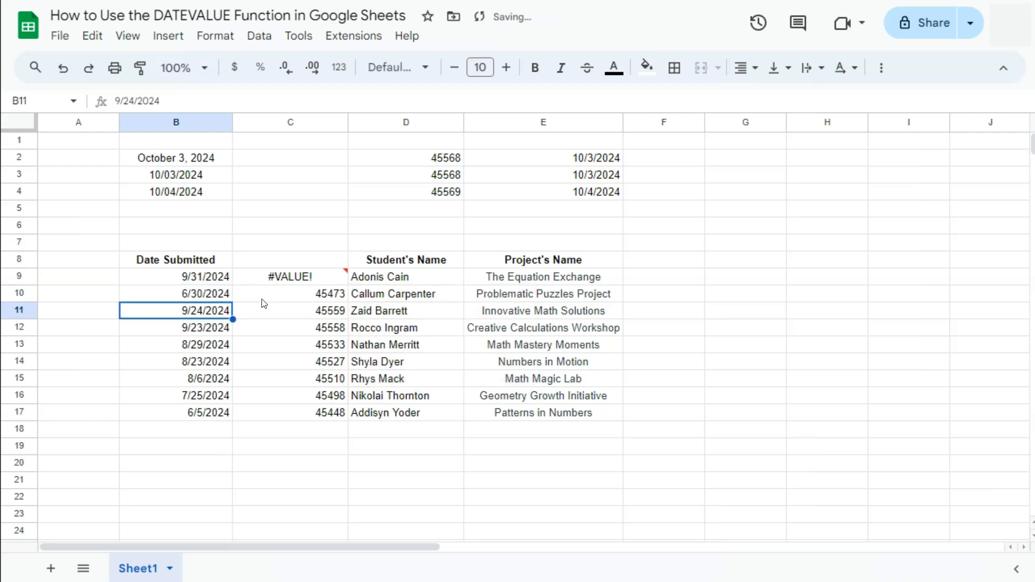
left_click(290, 294)
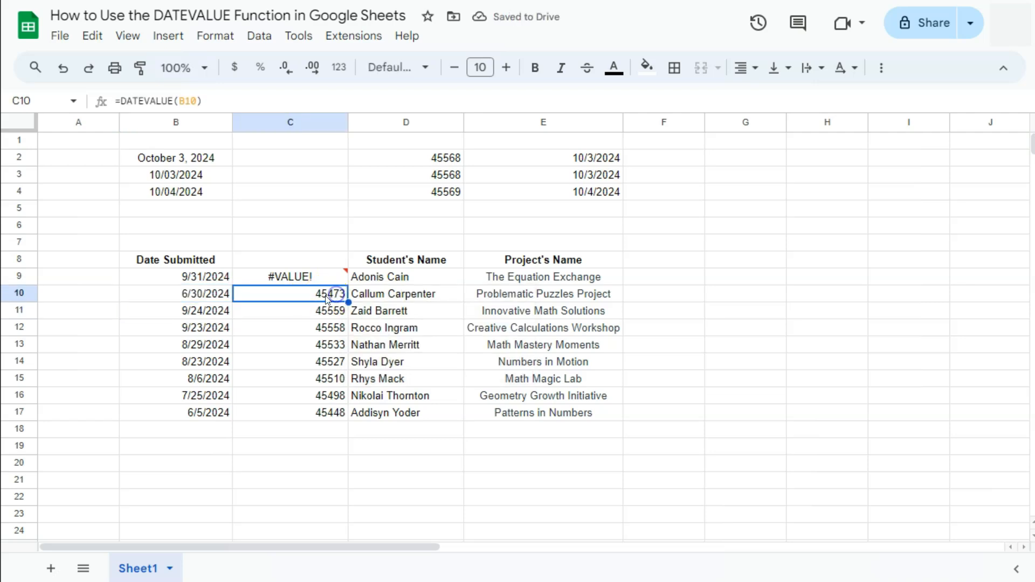
mouse_move(221, 294)
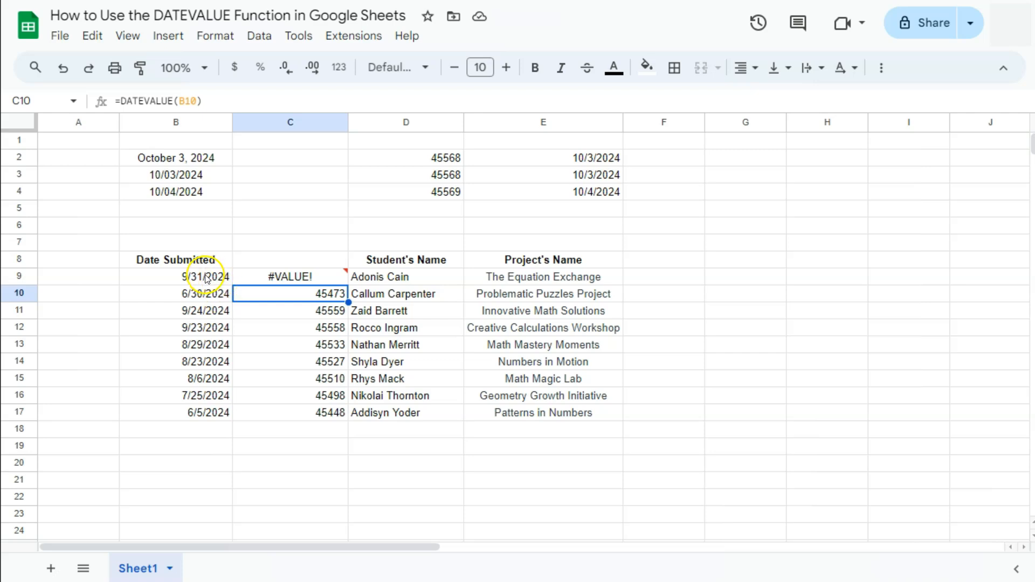
Correct B9 from 9/31/2024 to 9/30/2024.
left_click(175, 277)
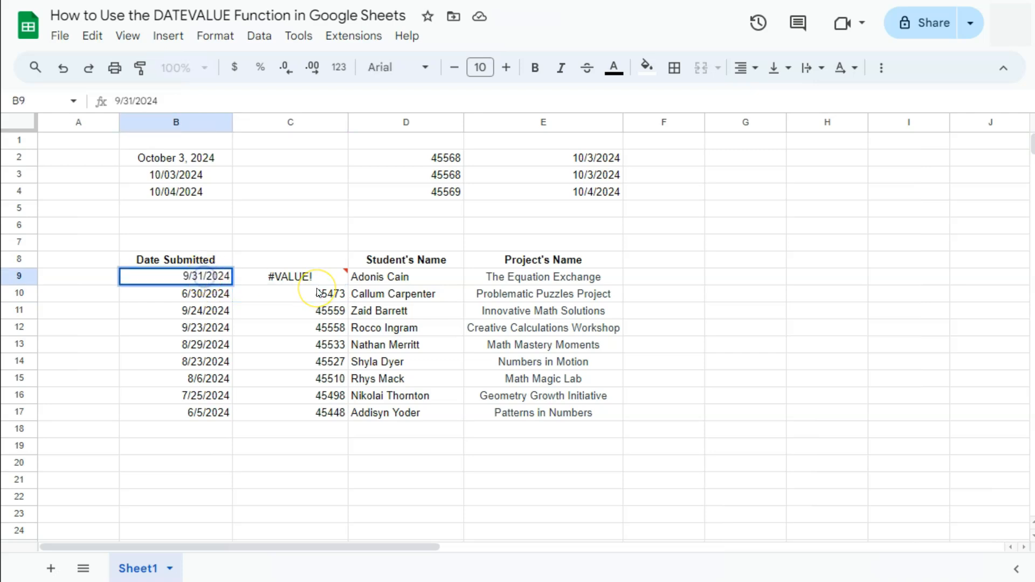
type("9/3/2024")
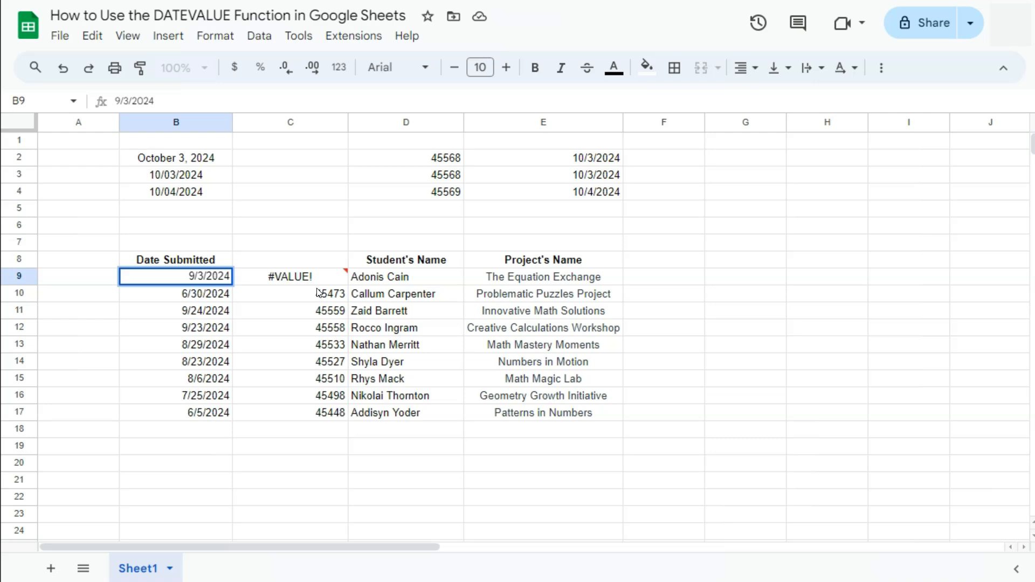
type("9/30/2024")
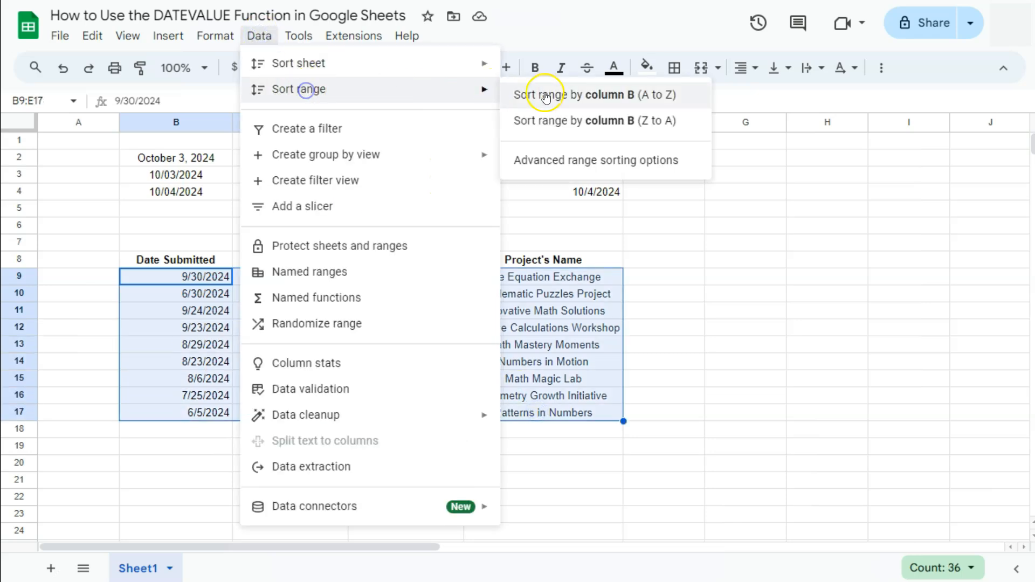
Re-sort B9:E17 by date, newest first from 9/30/2024 to 6/5/2024, and check serials C9:C17.
left_click(594, 94)
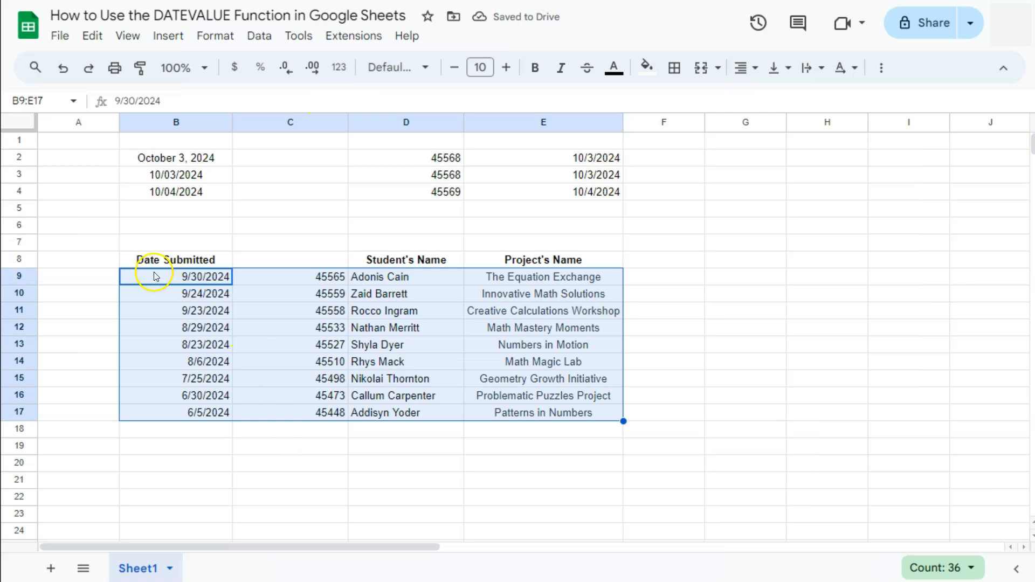
left_click(175, 277)
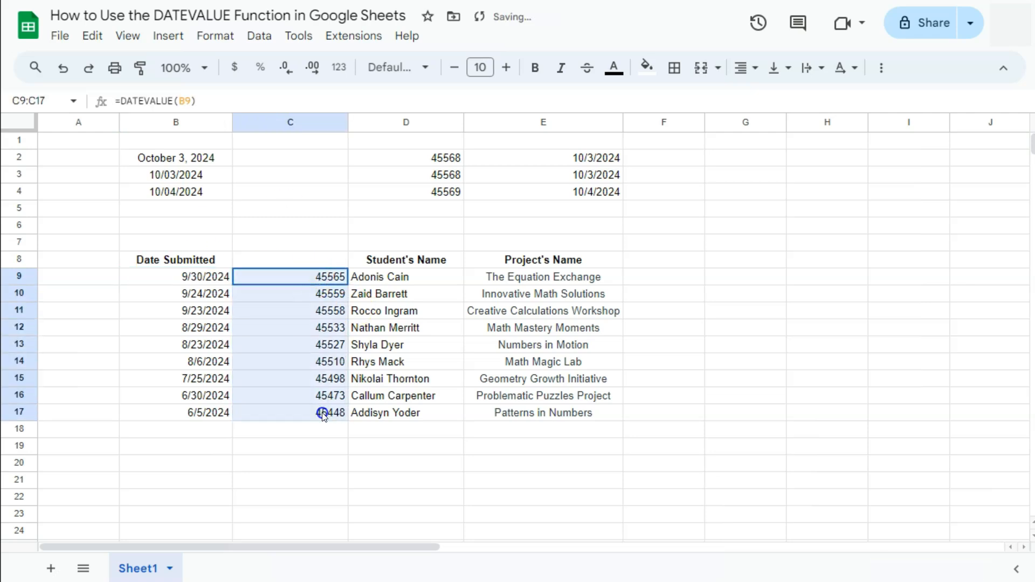
left_click(323, 412)
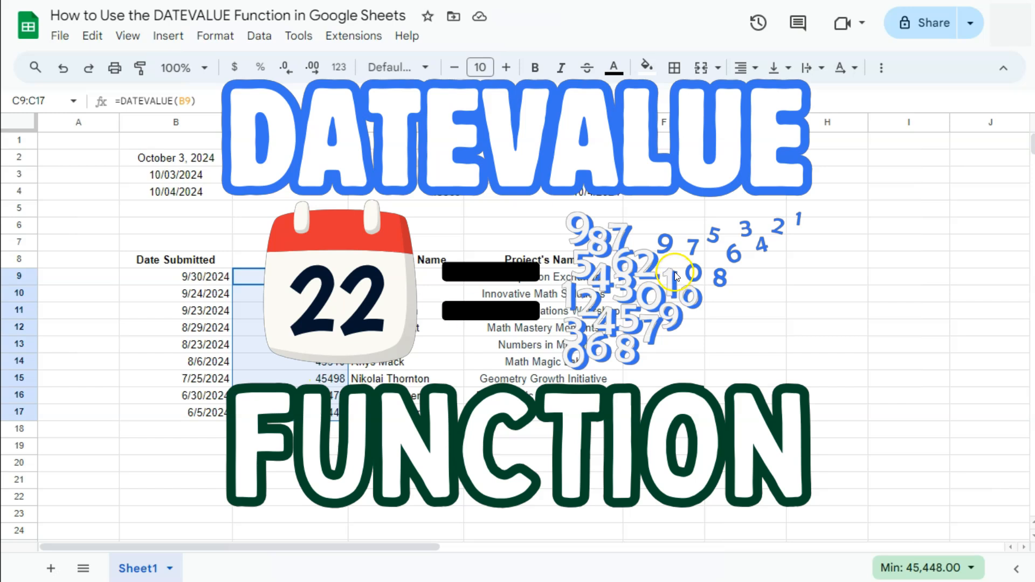
left_click(664, 260)
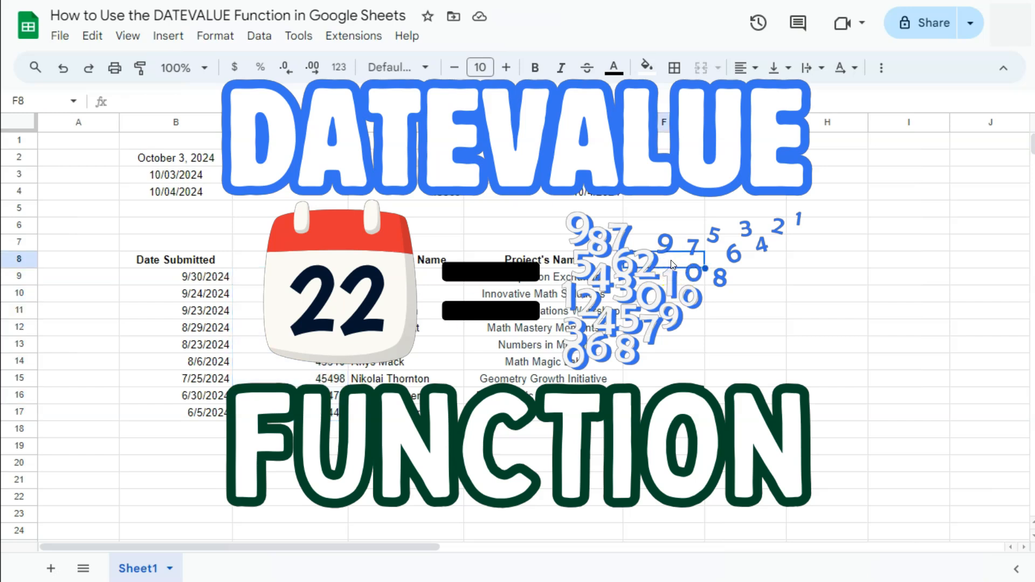